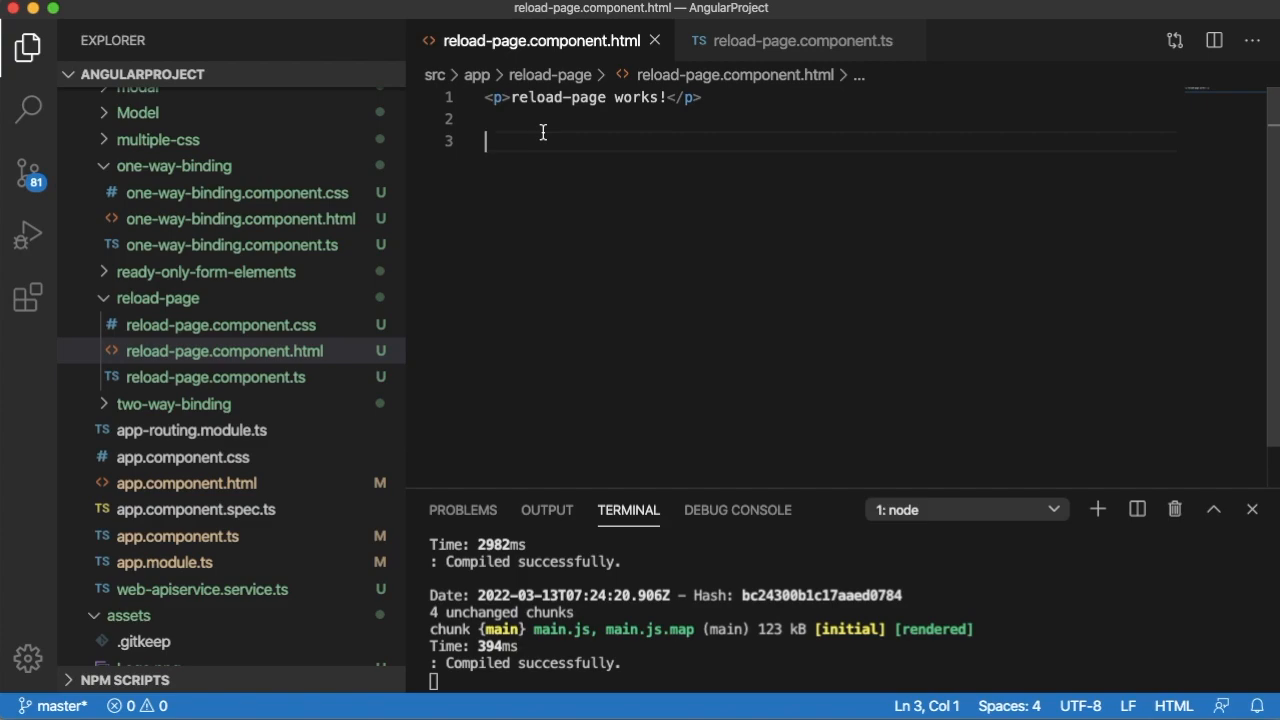
# - Add a <button>Reload Page</button>, a <br> and an opening <p> below the greeting in reload-page.component.html
pyautogui.write('<button>R</button>')
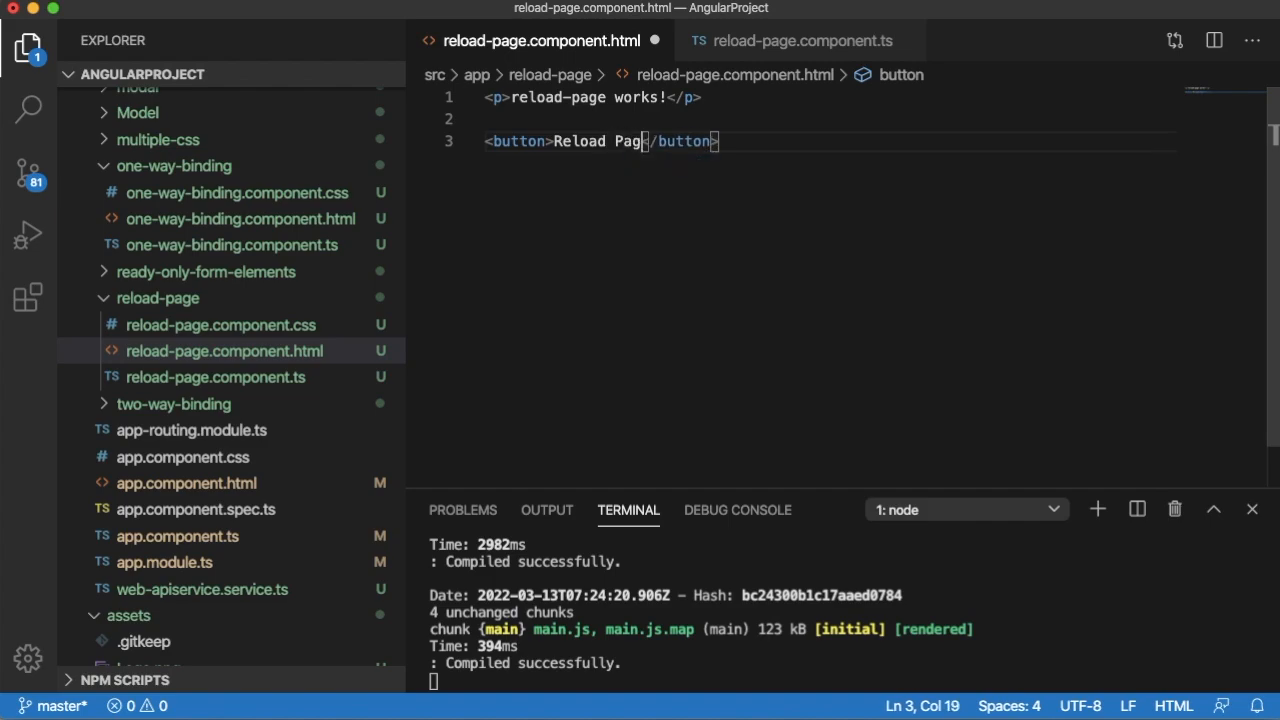
pyautogui.write('e')
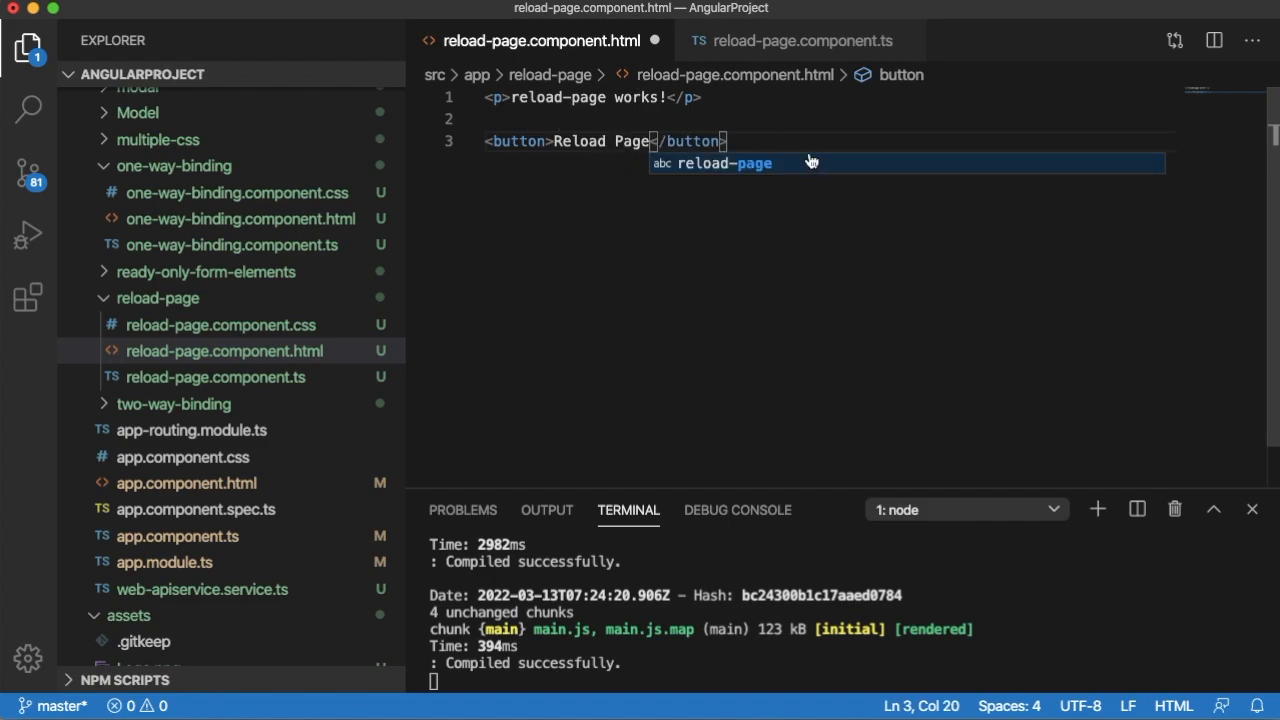
pyautogui.write('<br>')
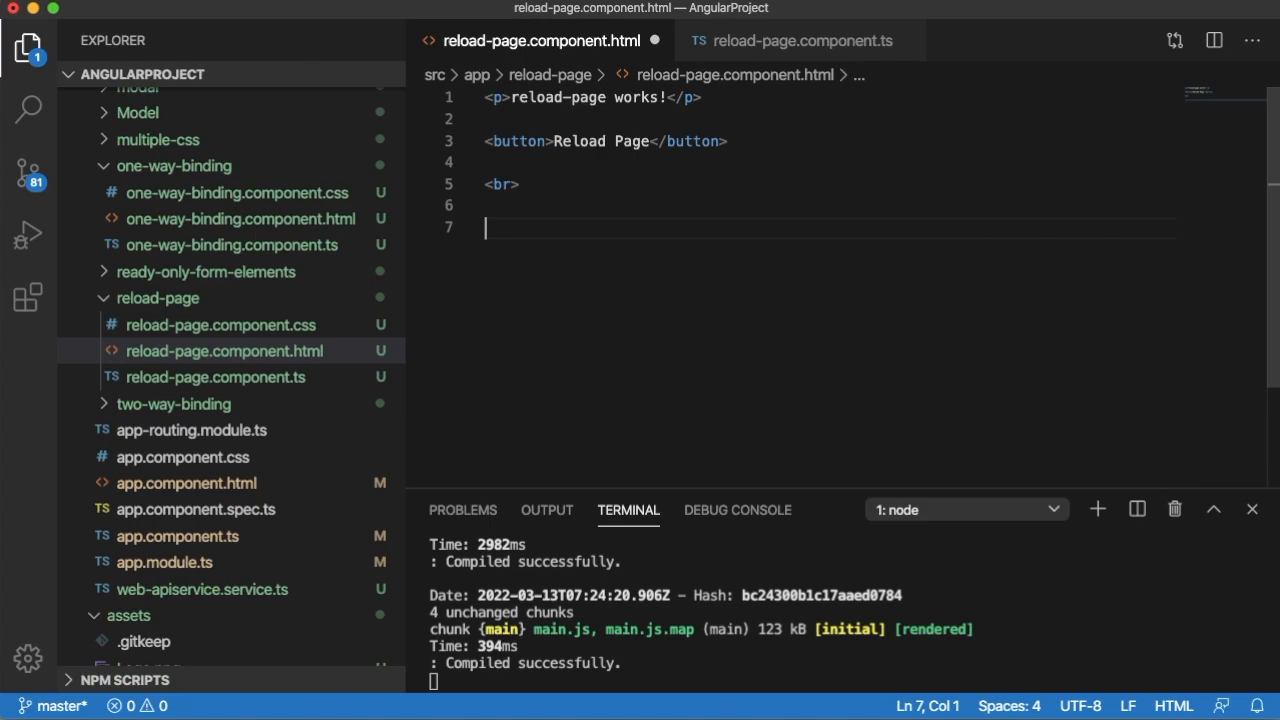
pyautogui.write('<p>')
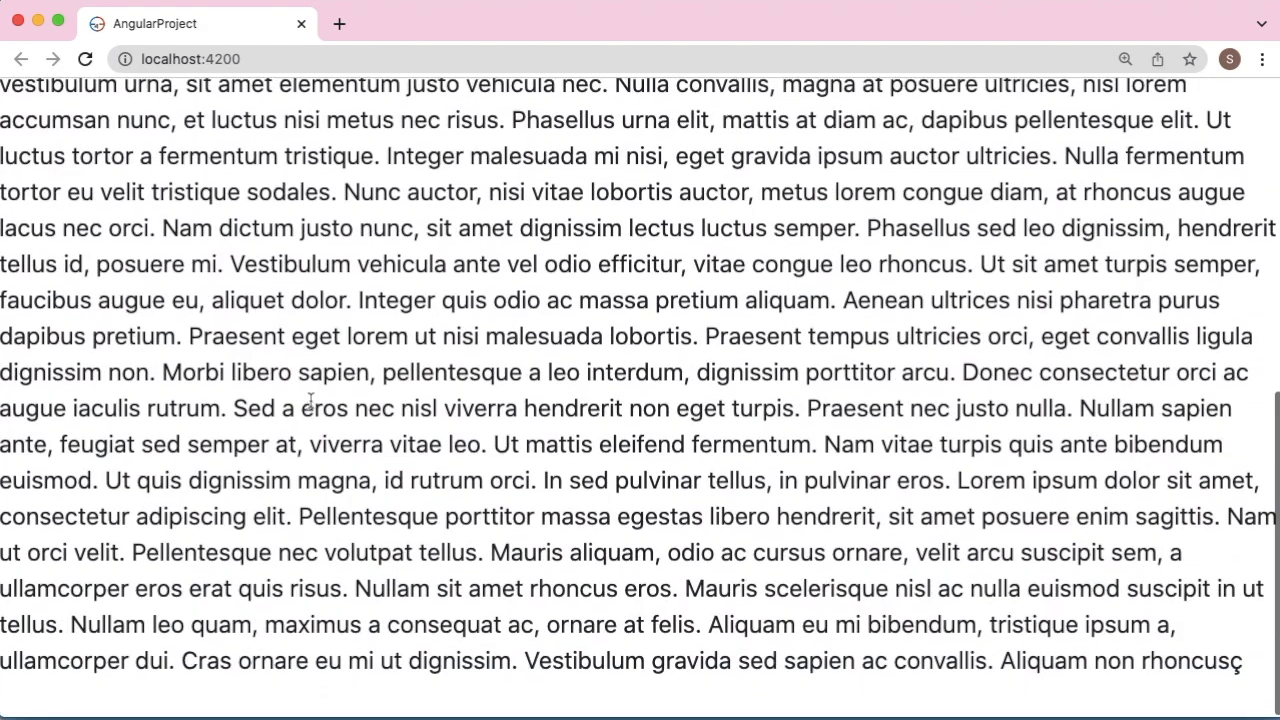
# - View localhost:4200 in Chrome, now showing the Reload Page button above the paragraph
pyautogui.click(78, 161)
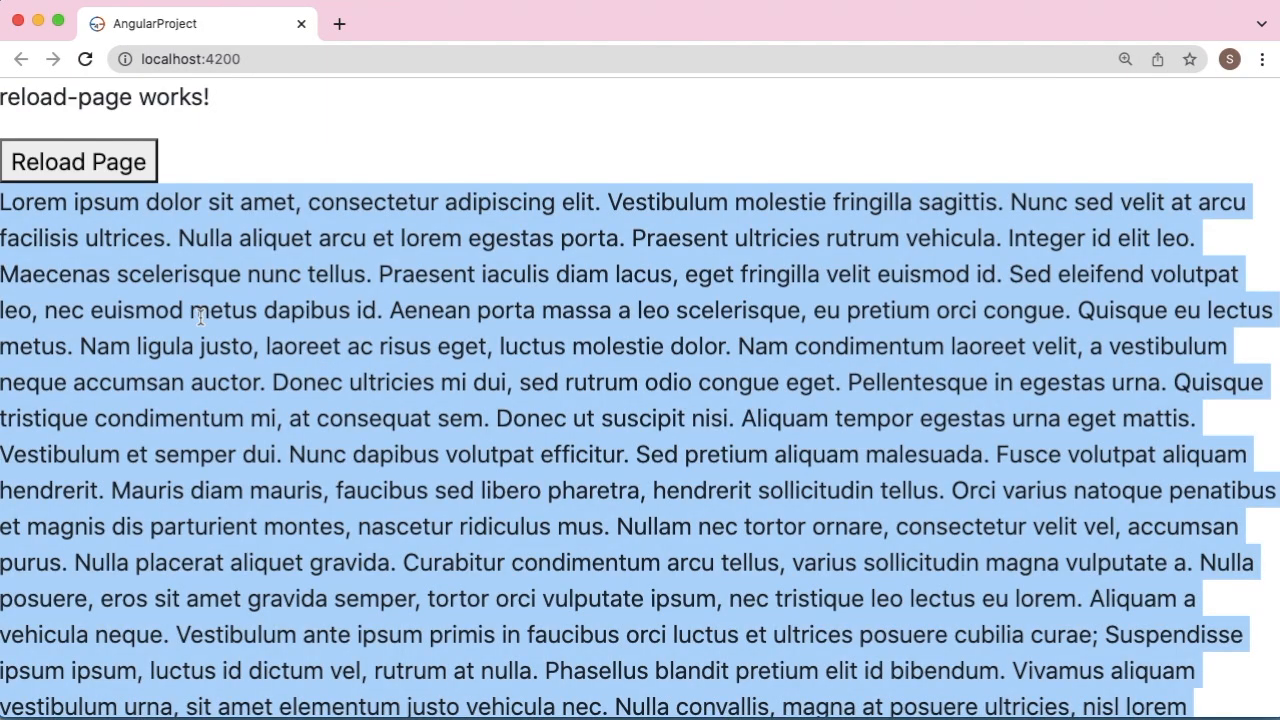
pyautogui.click(593, 201)
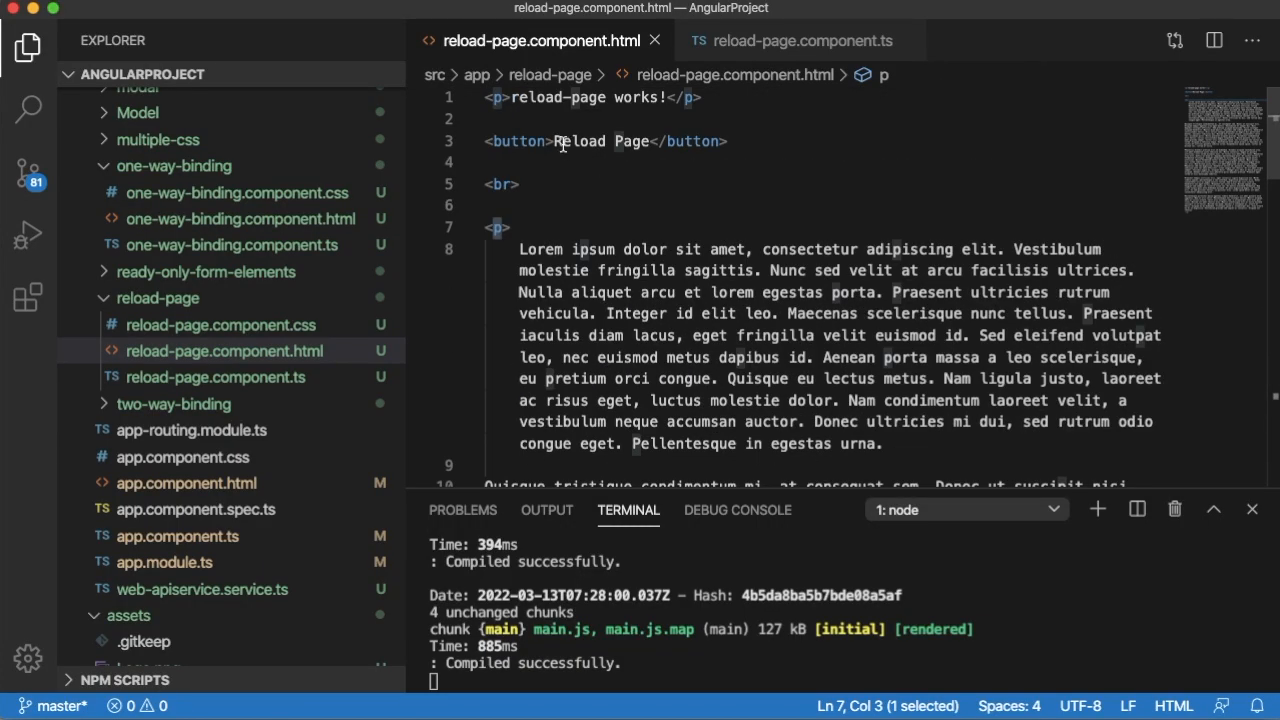
# - Add (click)="reloadPage()" to the Reload Page button tag and bring up reload-page.component.ts
pyautogui.click(550, 141)
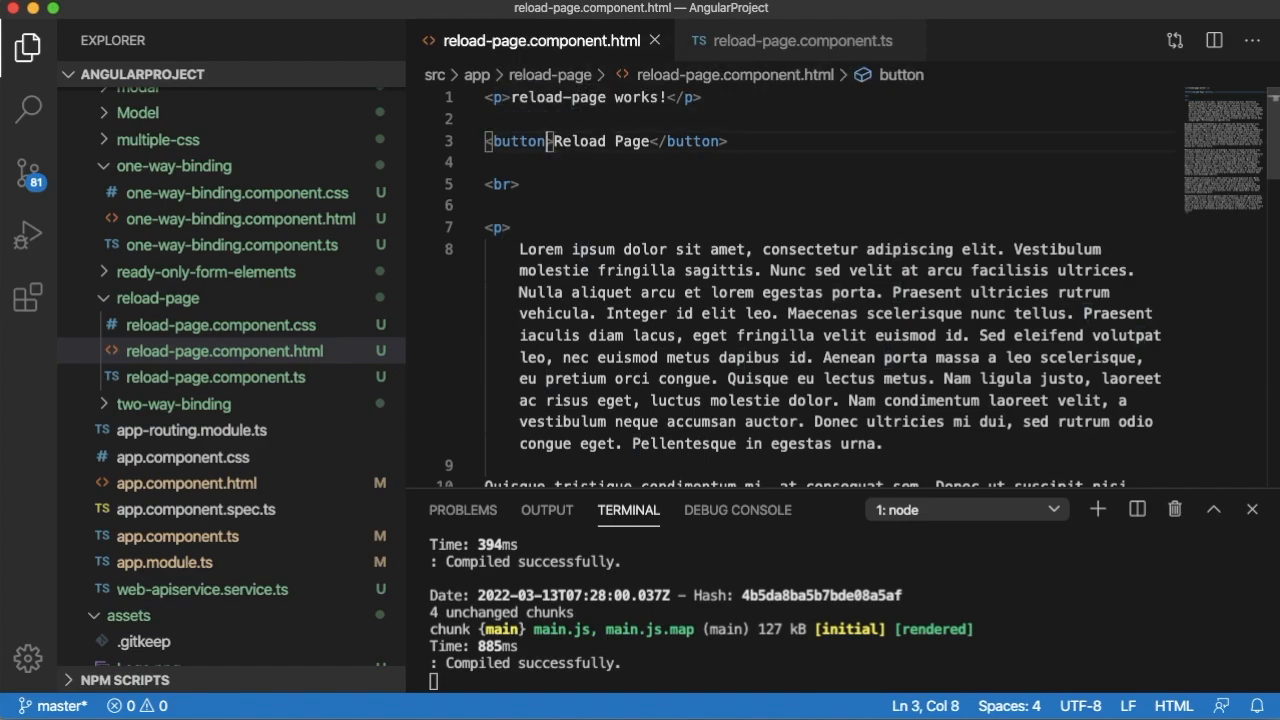
pyautogui.write('()')
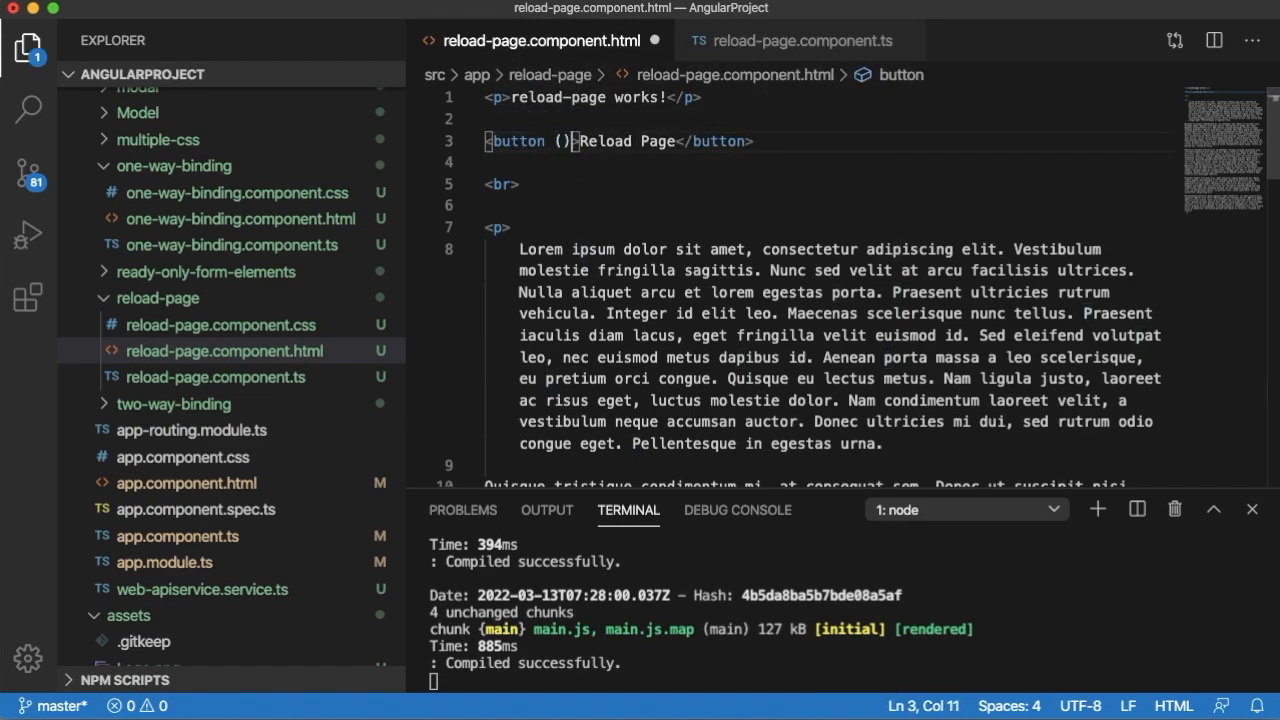
pyautogui.write('click)=""')
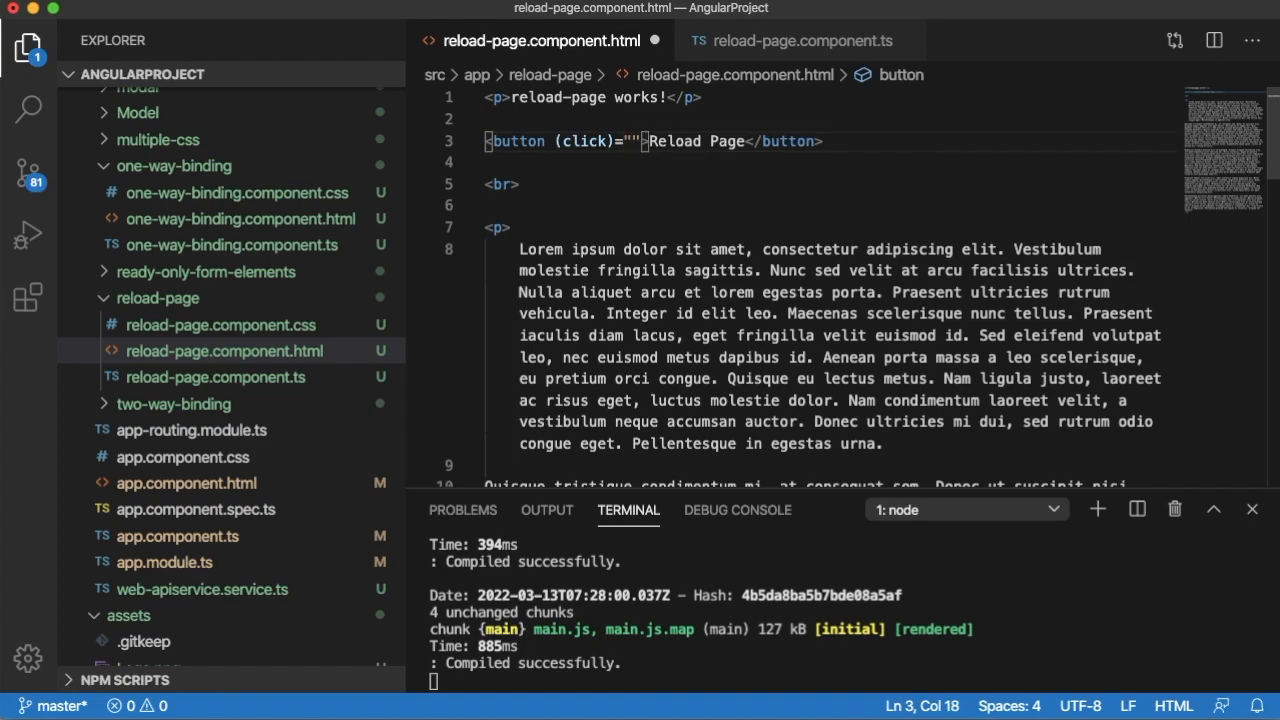
pyautogui.write('reloadPage()')
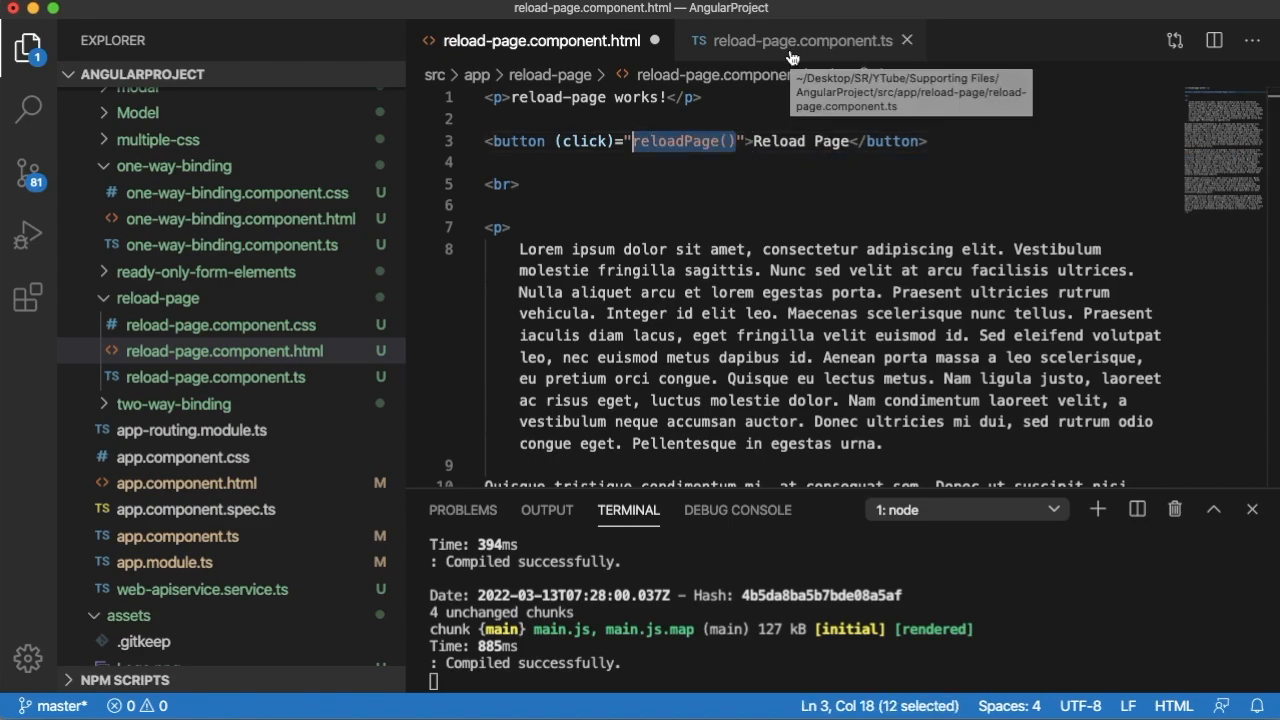
pyautogui.click(800, 40)
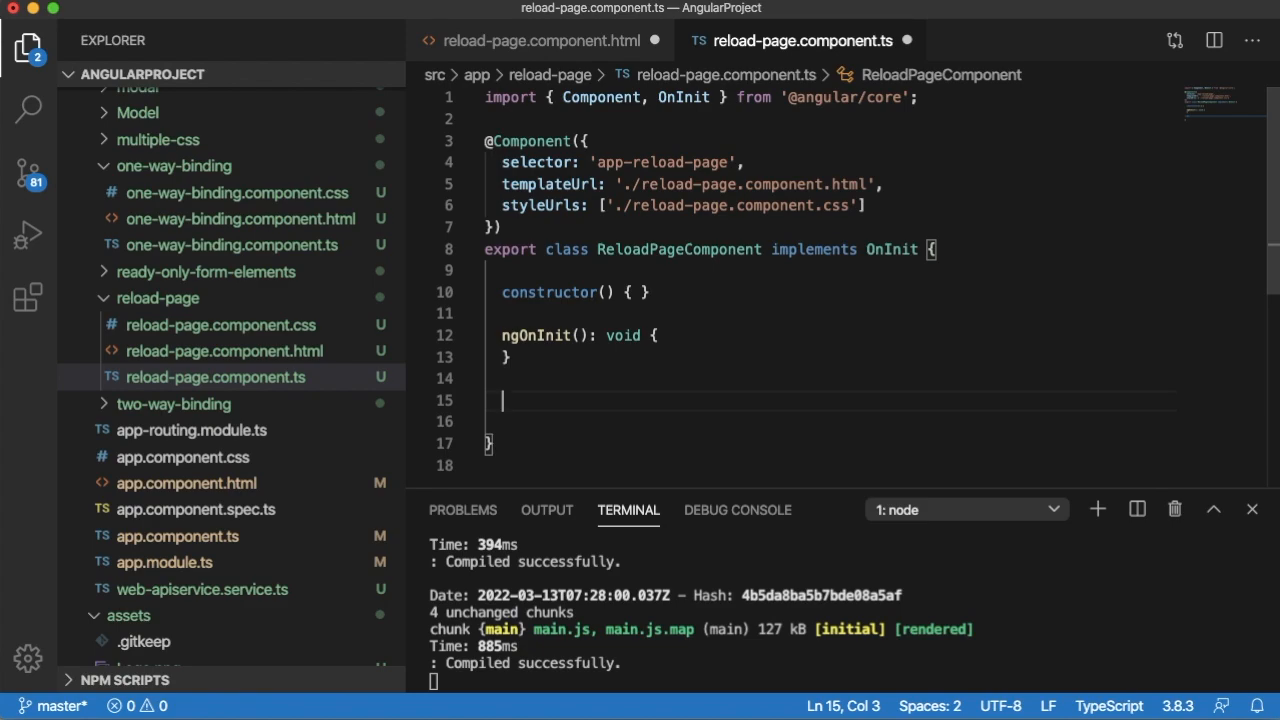
# - Write reloadPage(){ window.location.reload(); } in ReloadPageComponent, then return to the template
pyautogui.write('reloadPage(){')
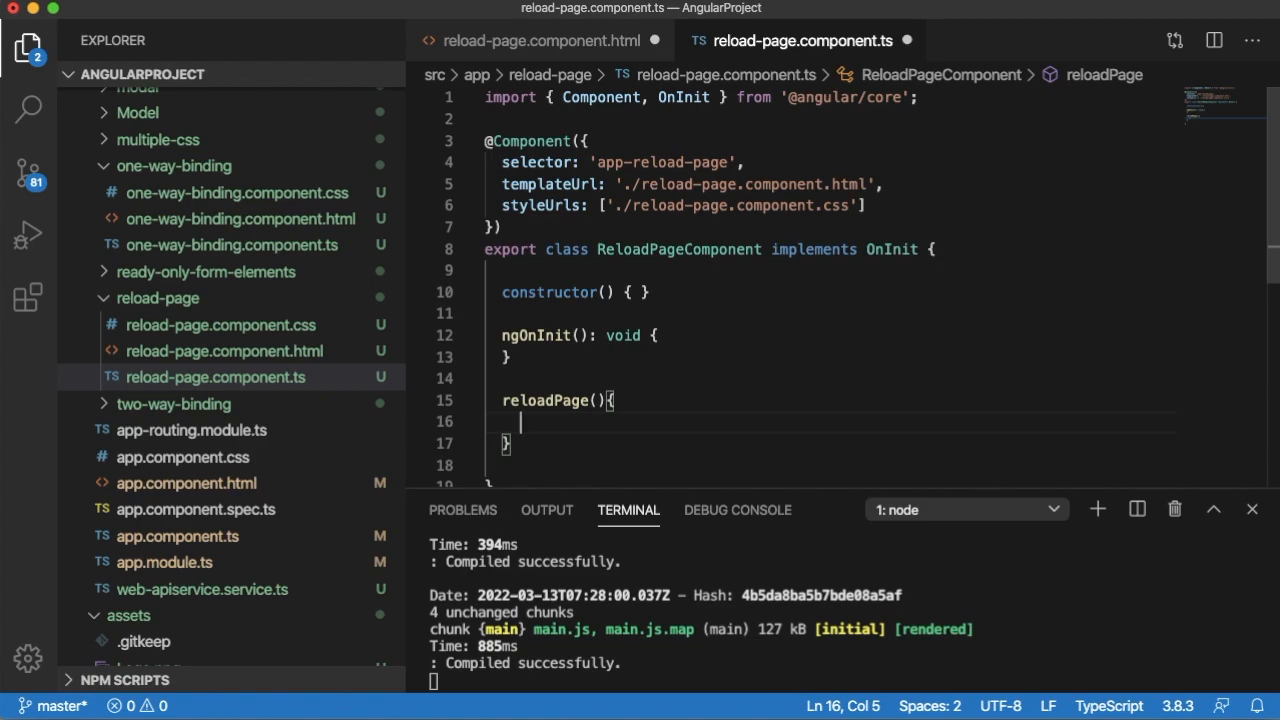
pyautogui.write('wind')
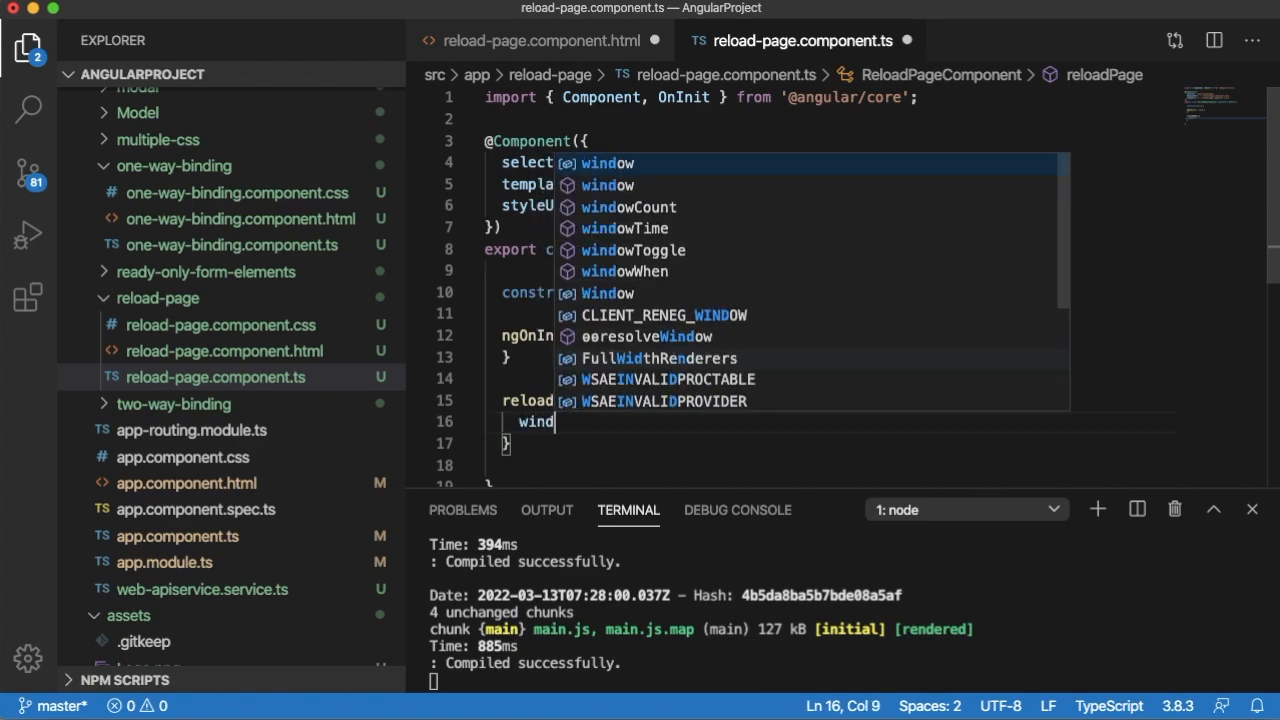
pyautogui.write('.lo')
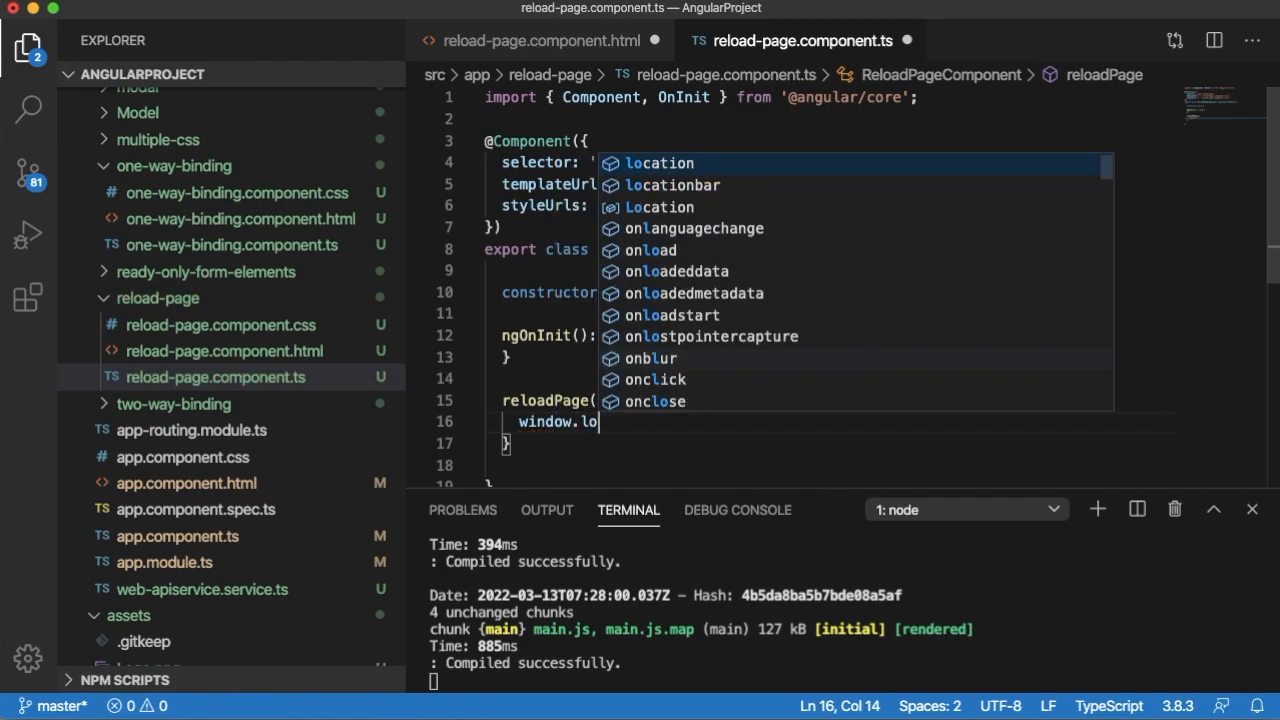
pyautogui.write('.location.reload();')
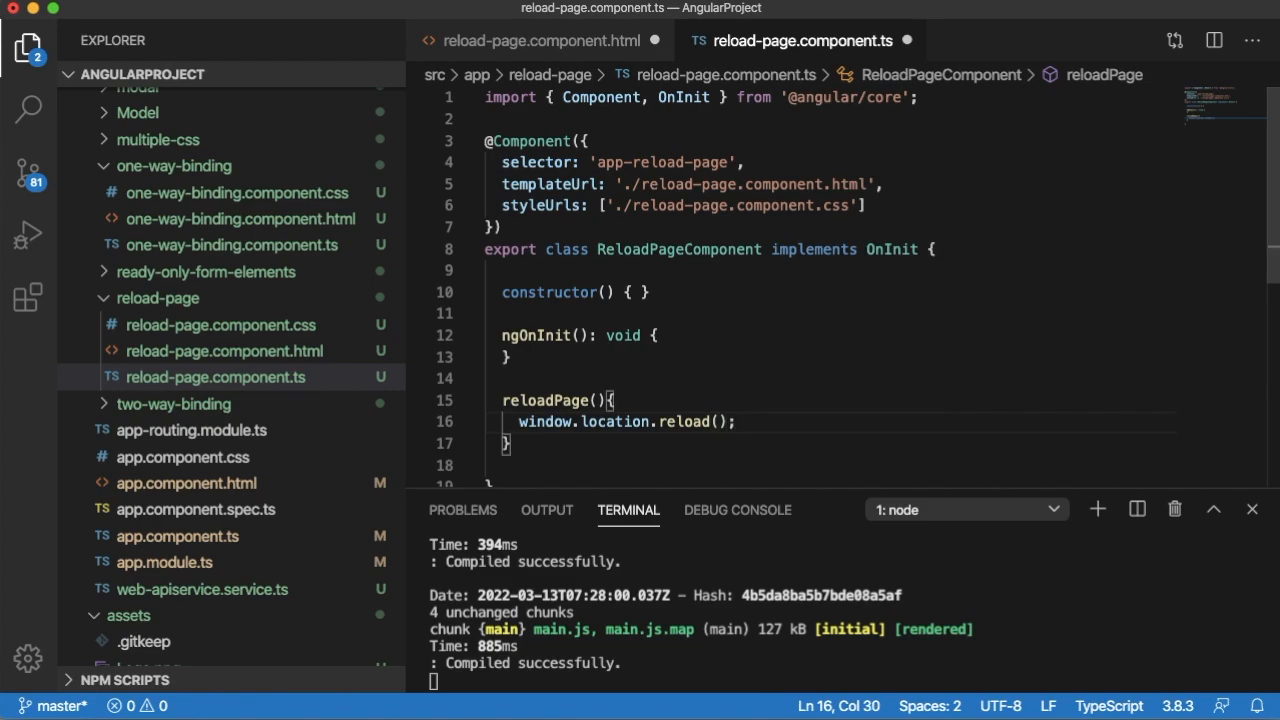
pyautogui.moveTo(753, 296)
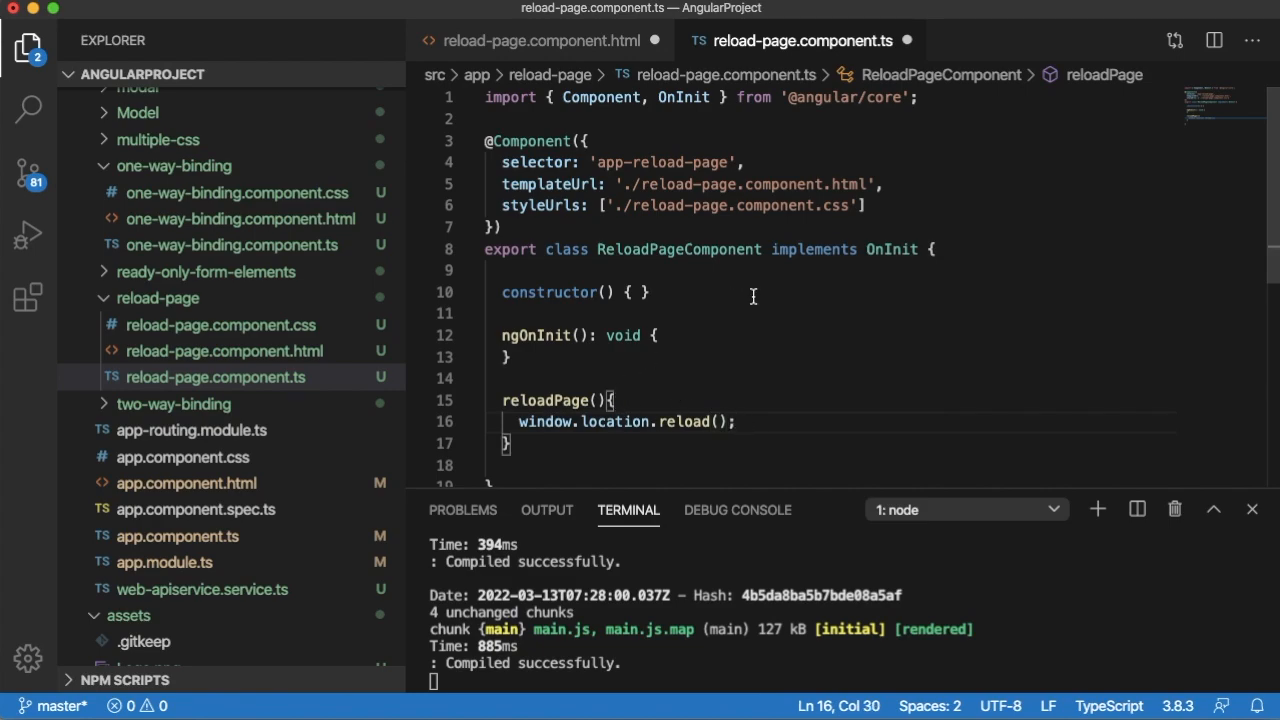
pyautogui.doubleClick(545, 400)
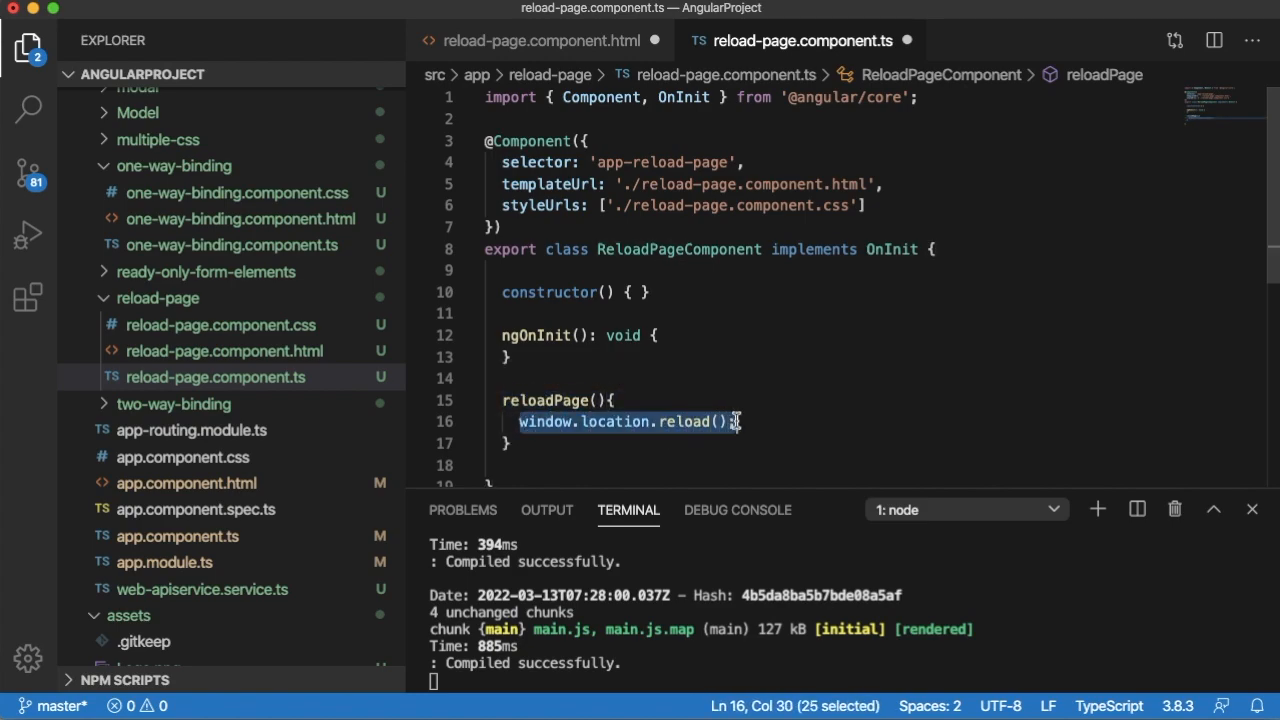
pyautogui.click(540, 41)
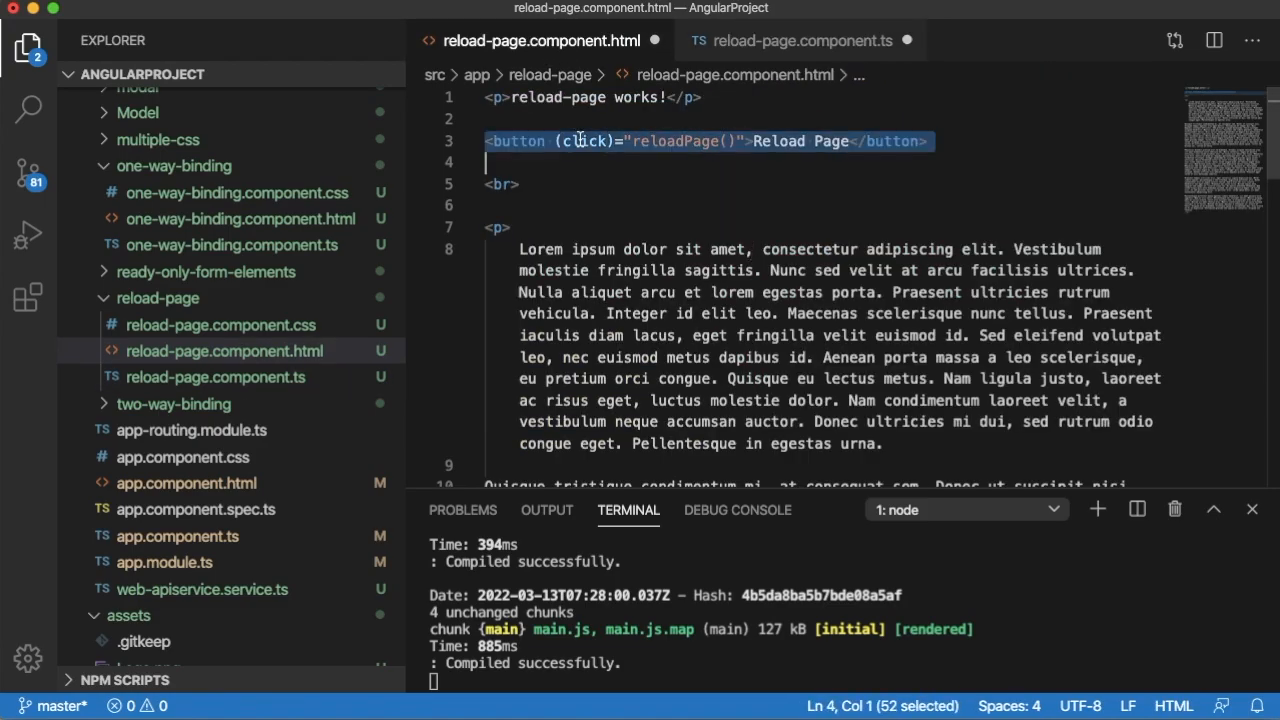
pyautogui.click(30, 18)
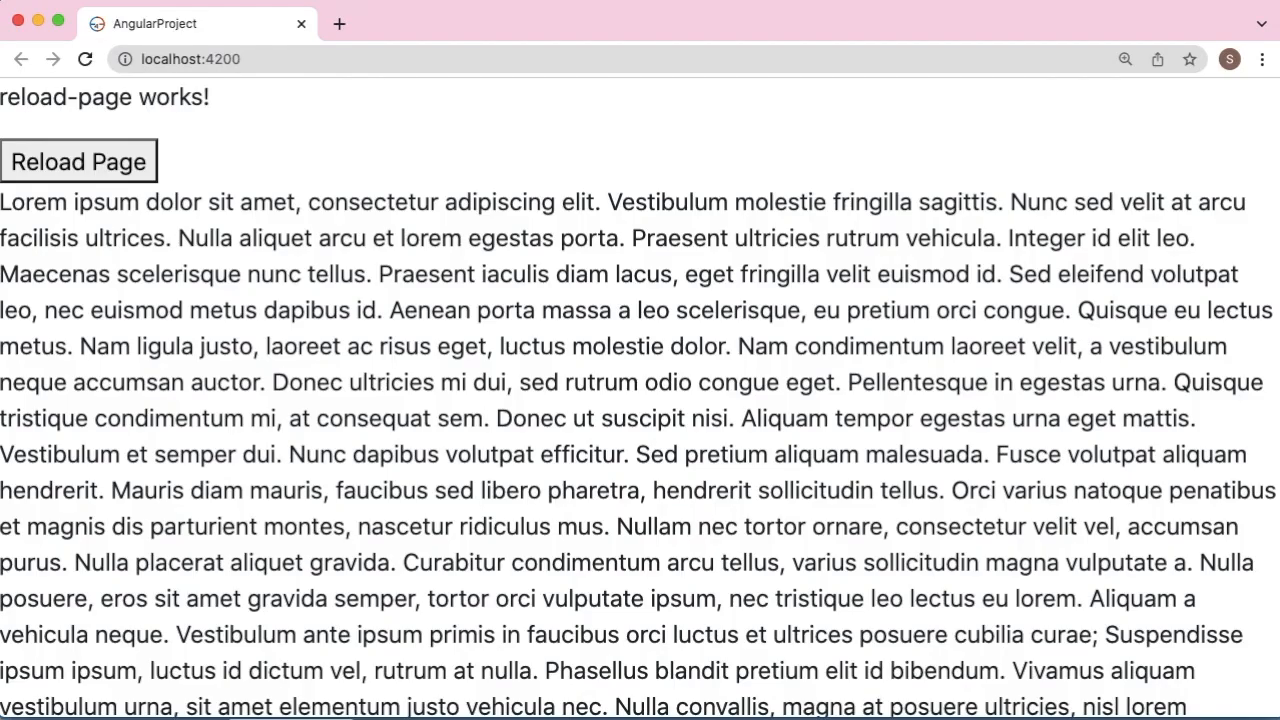
pyautogui.moveTo(120, 175)
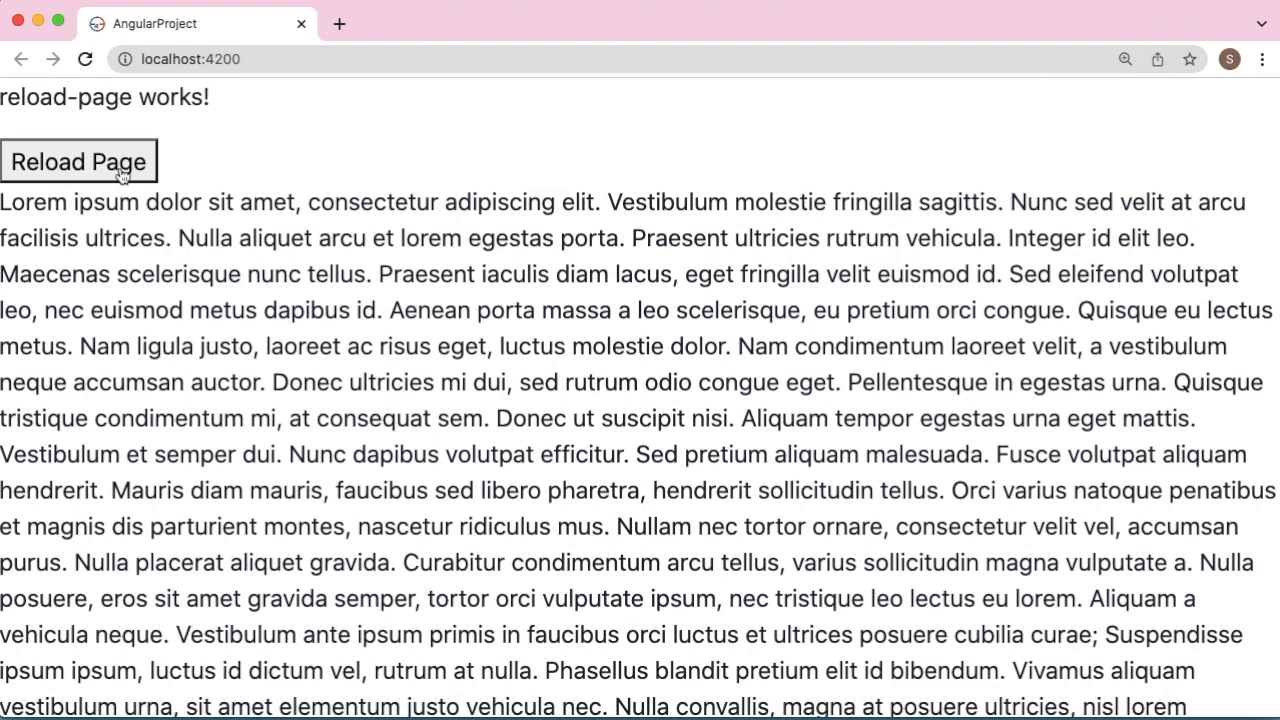
pyautogui.moveTo(98, 167)
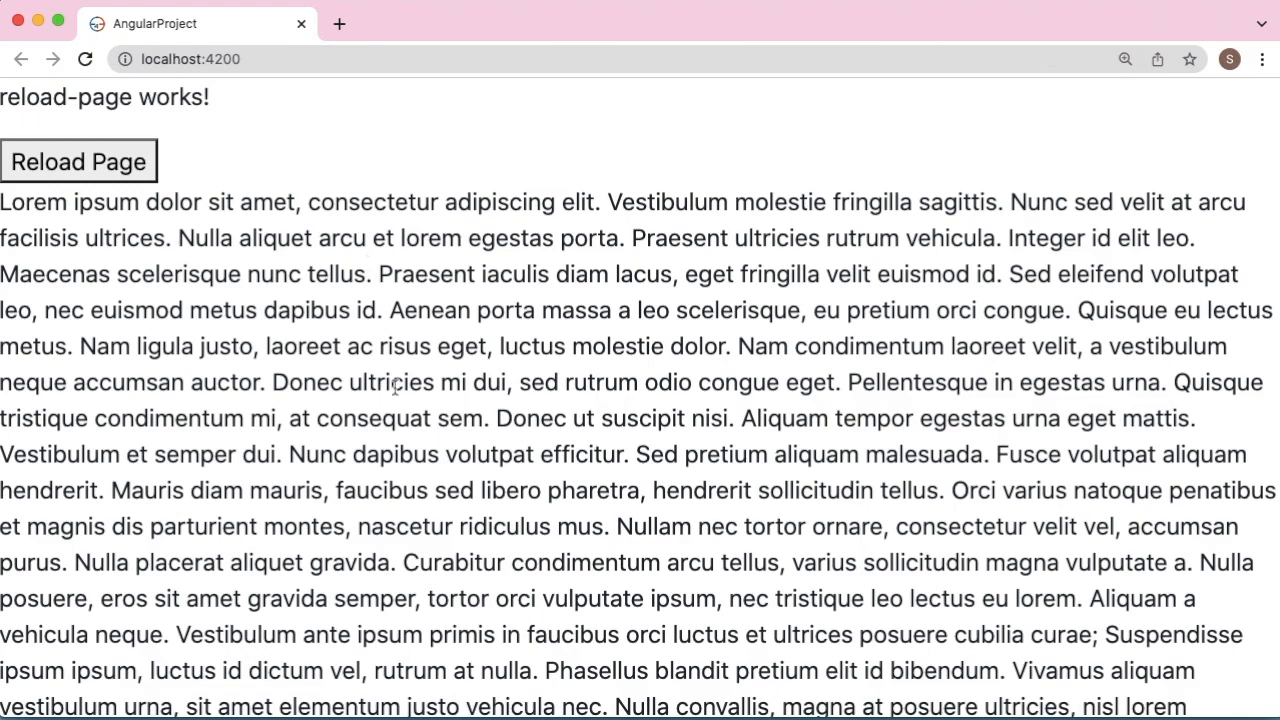
# - Press the Reload Page button in Chrome and confirm the page refreshes
pyautogui.click(78, 161)
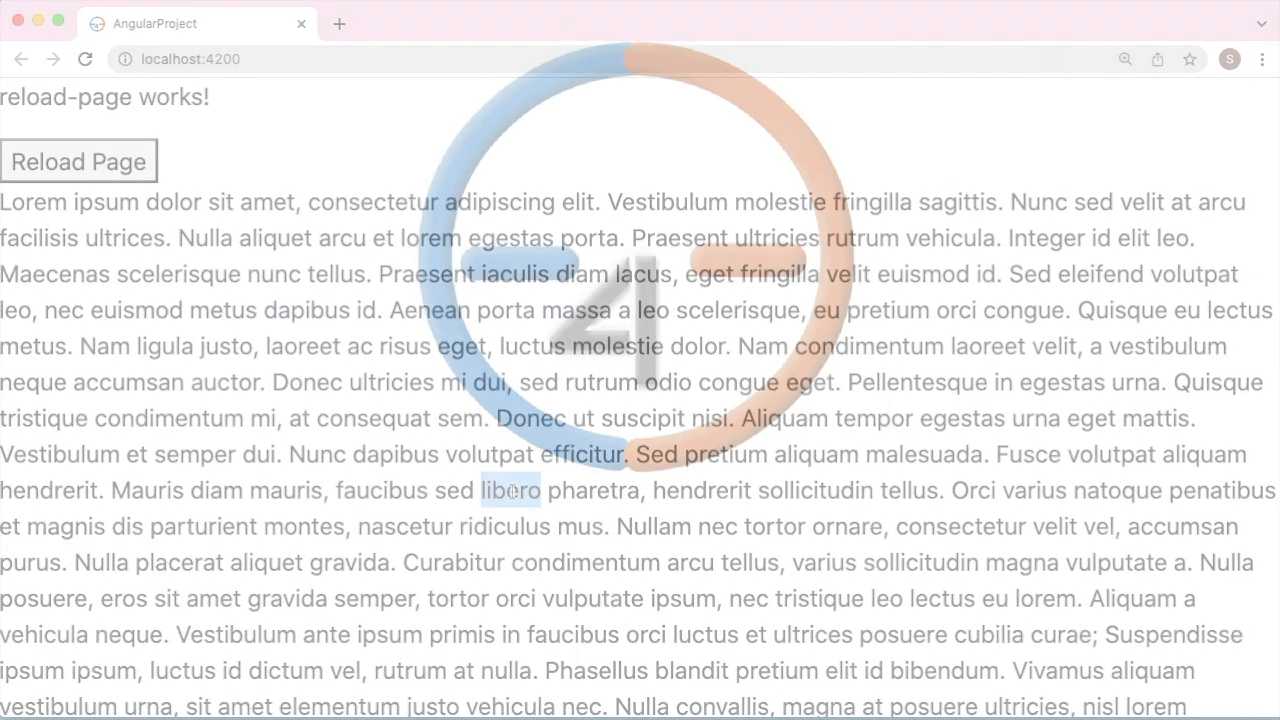